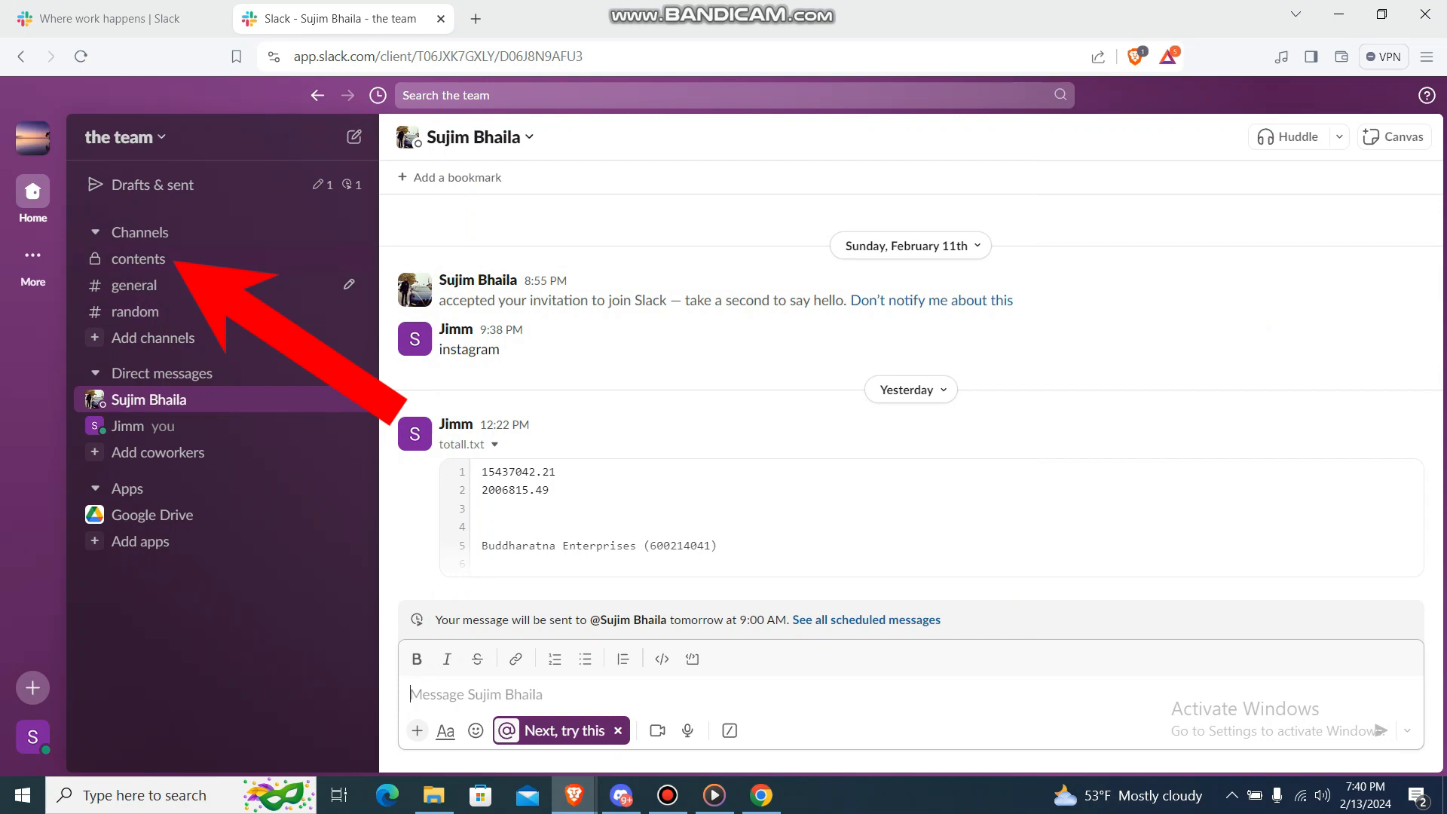
Open the private 'contents' channel from the sidebar to show its history
{"action": "left_click", "coordinate": [138, 260]}
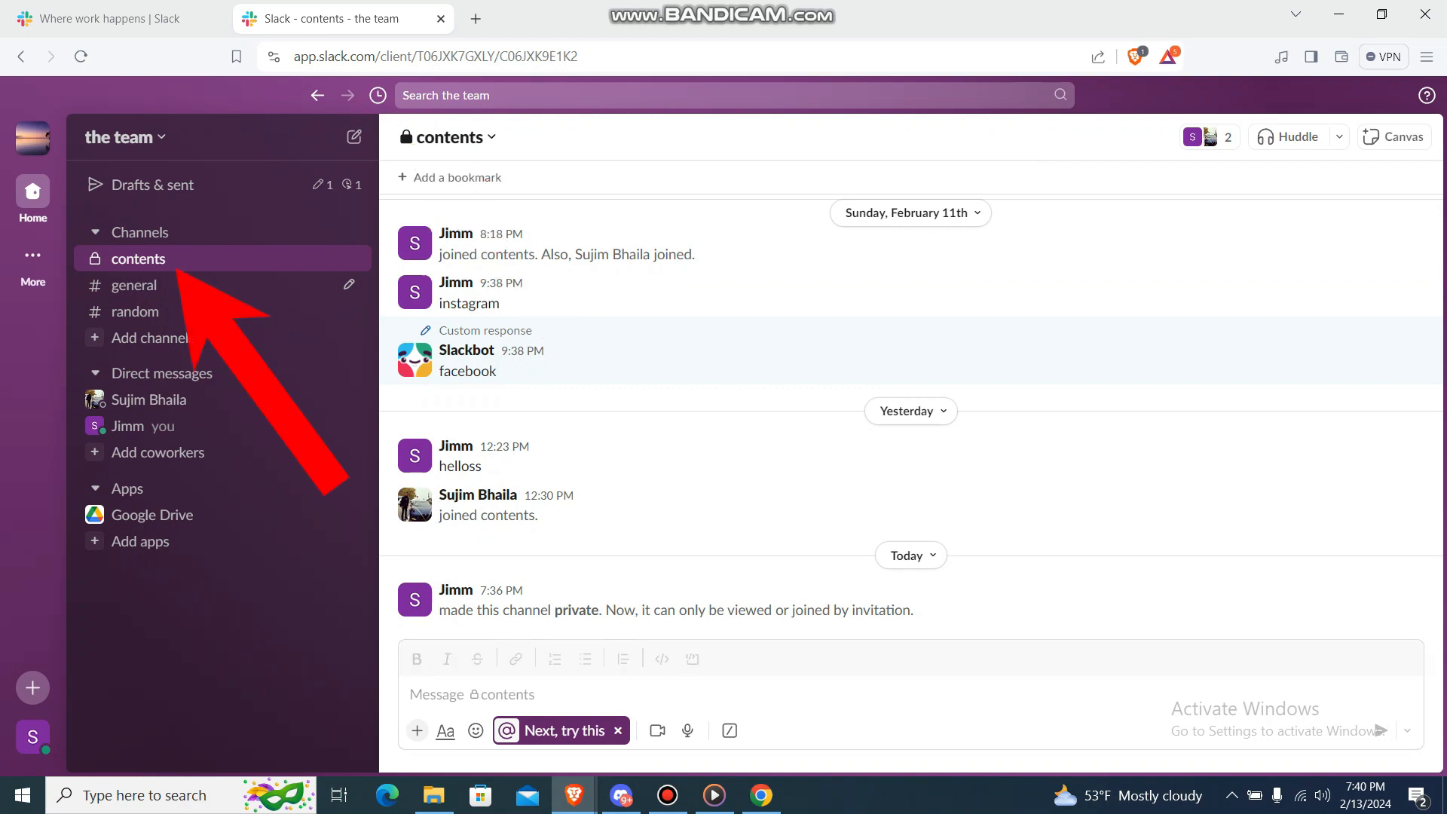
View the channel details of 'contents' from its sidebar context menu
{"action": "right_click", "coordinate": [139, 259]}
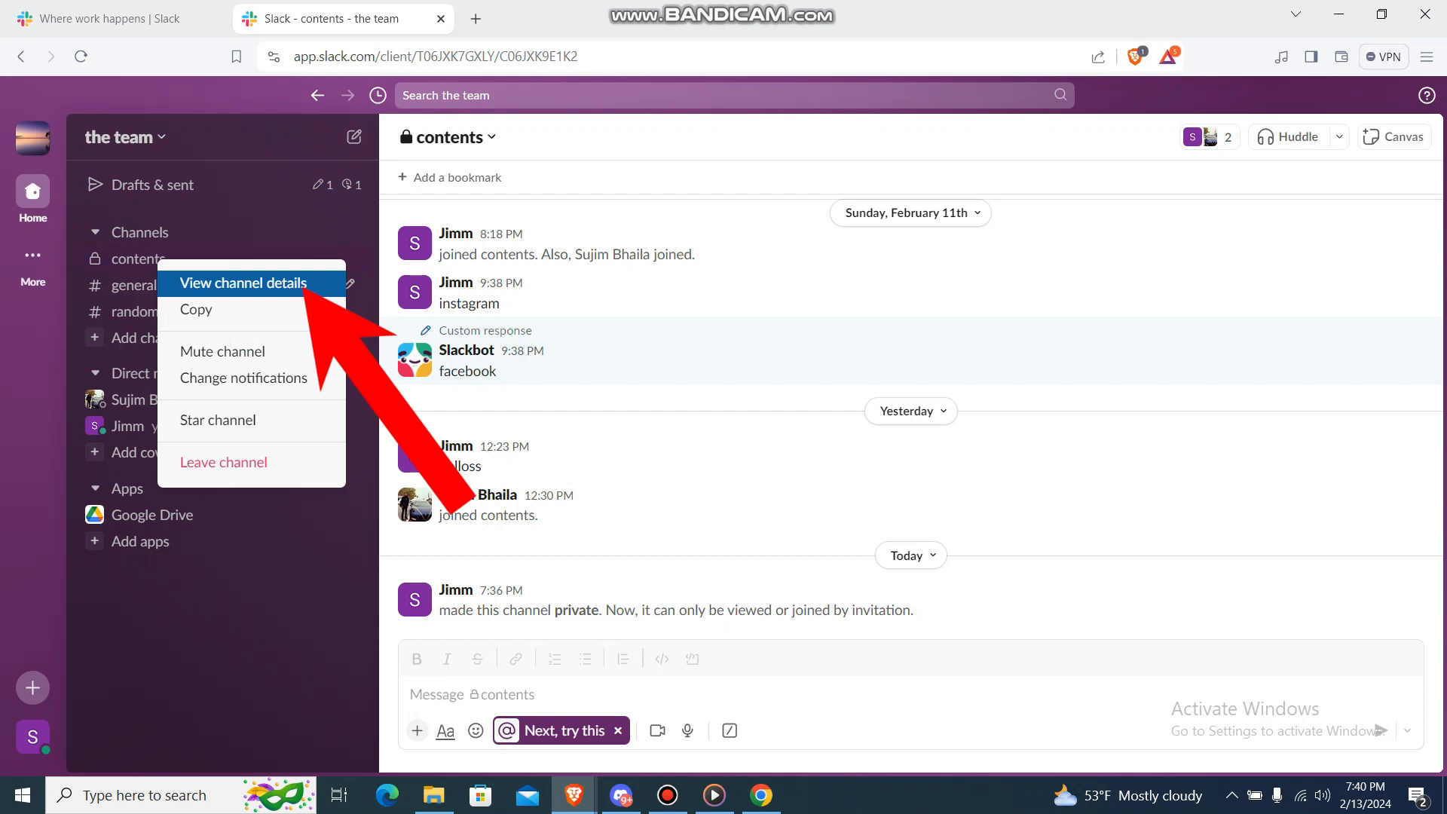
{"action": "left_click", "coordinate": [242, 284]}
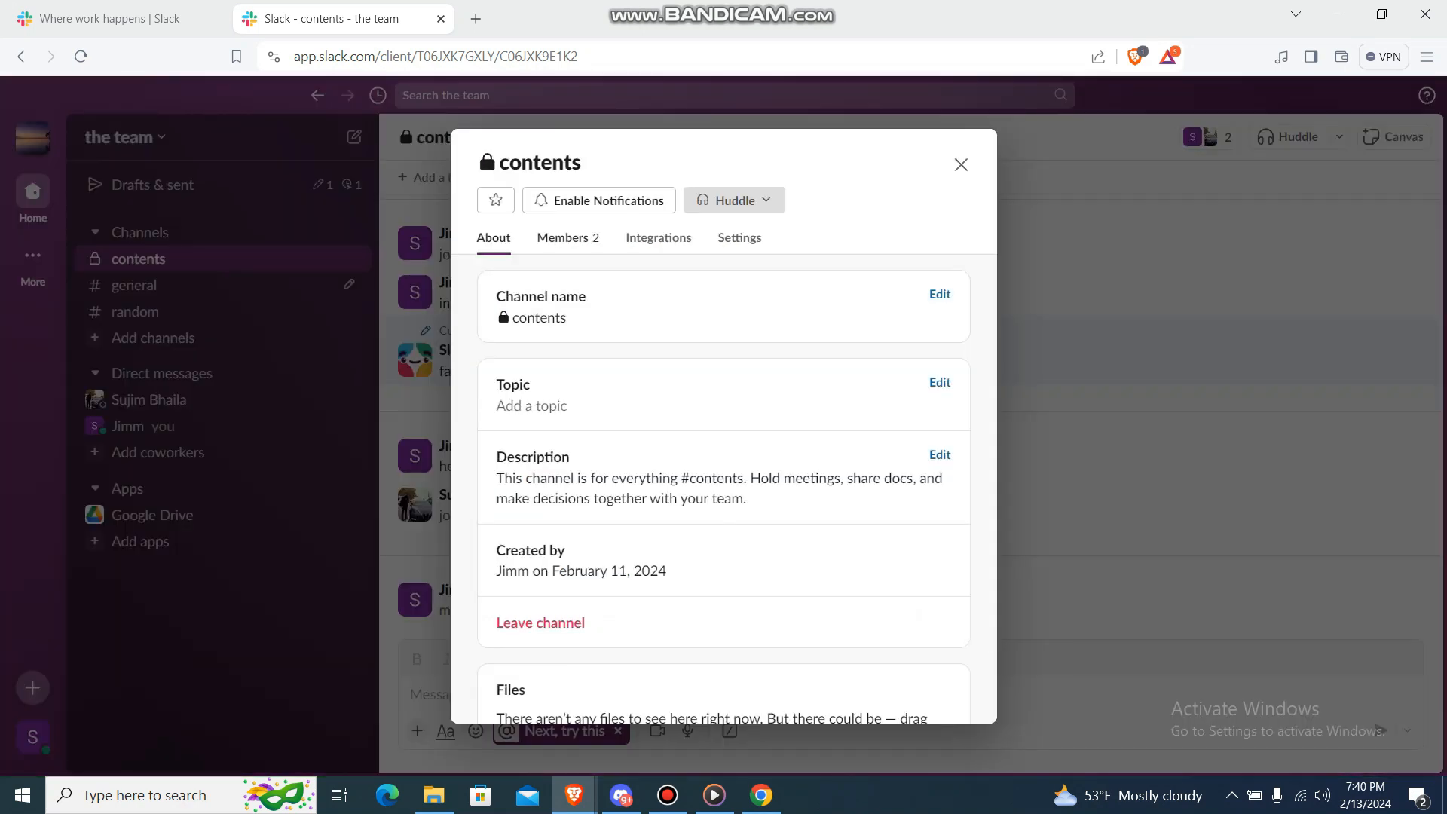
Convert 'contents' to a public channel via Settings, confirming 'Change to Public'
{"action": "left_click", "coordinate": [739, 238]}
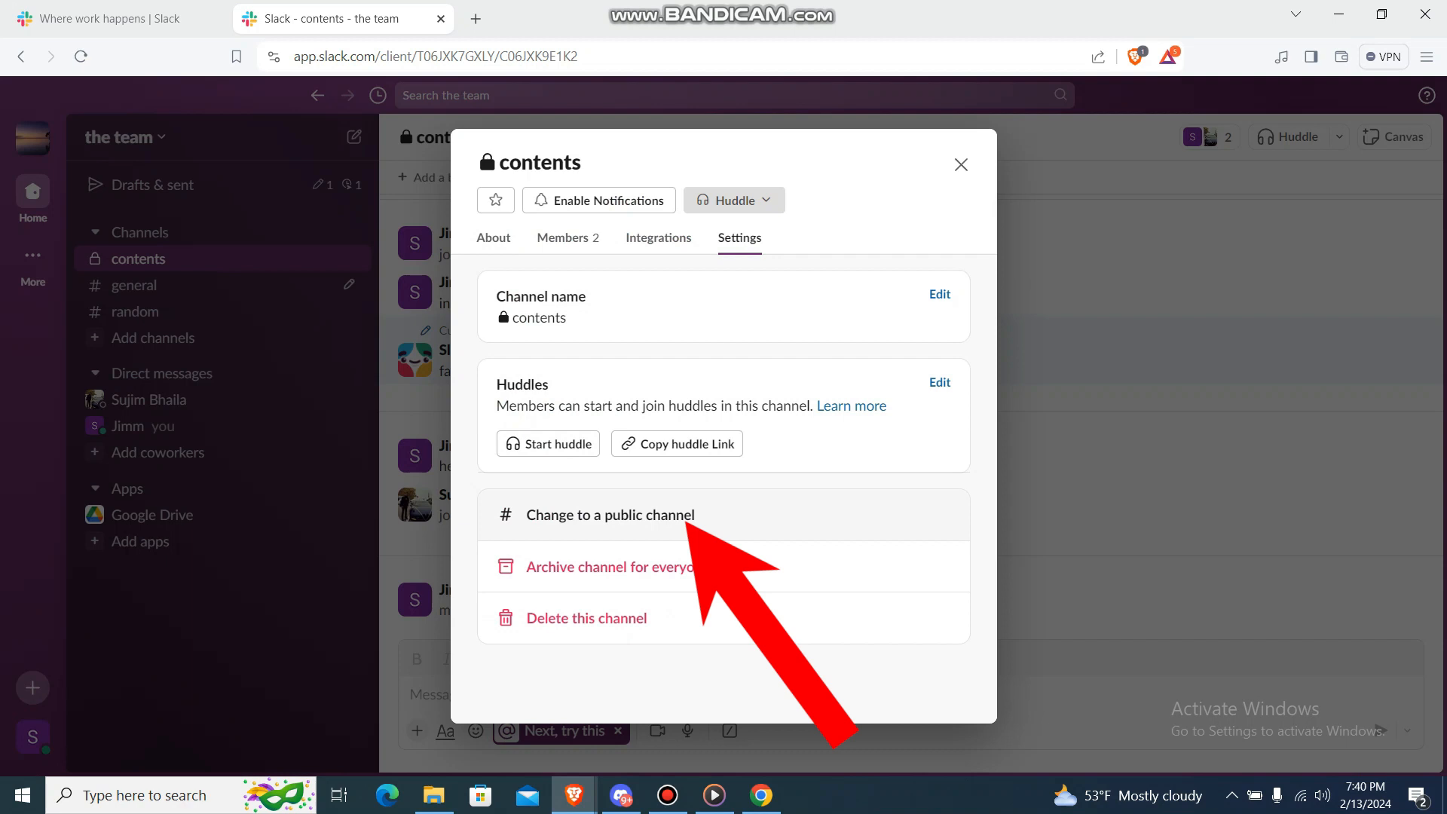
{"action": "left_click", "coordinate": [610, 515]}
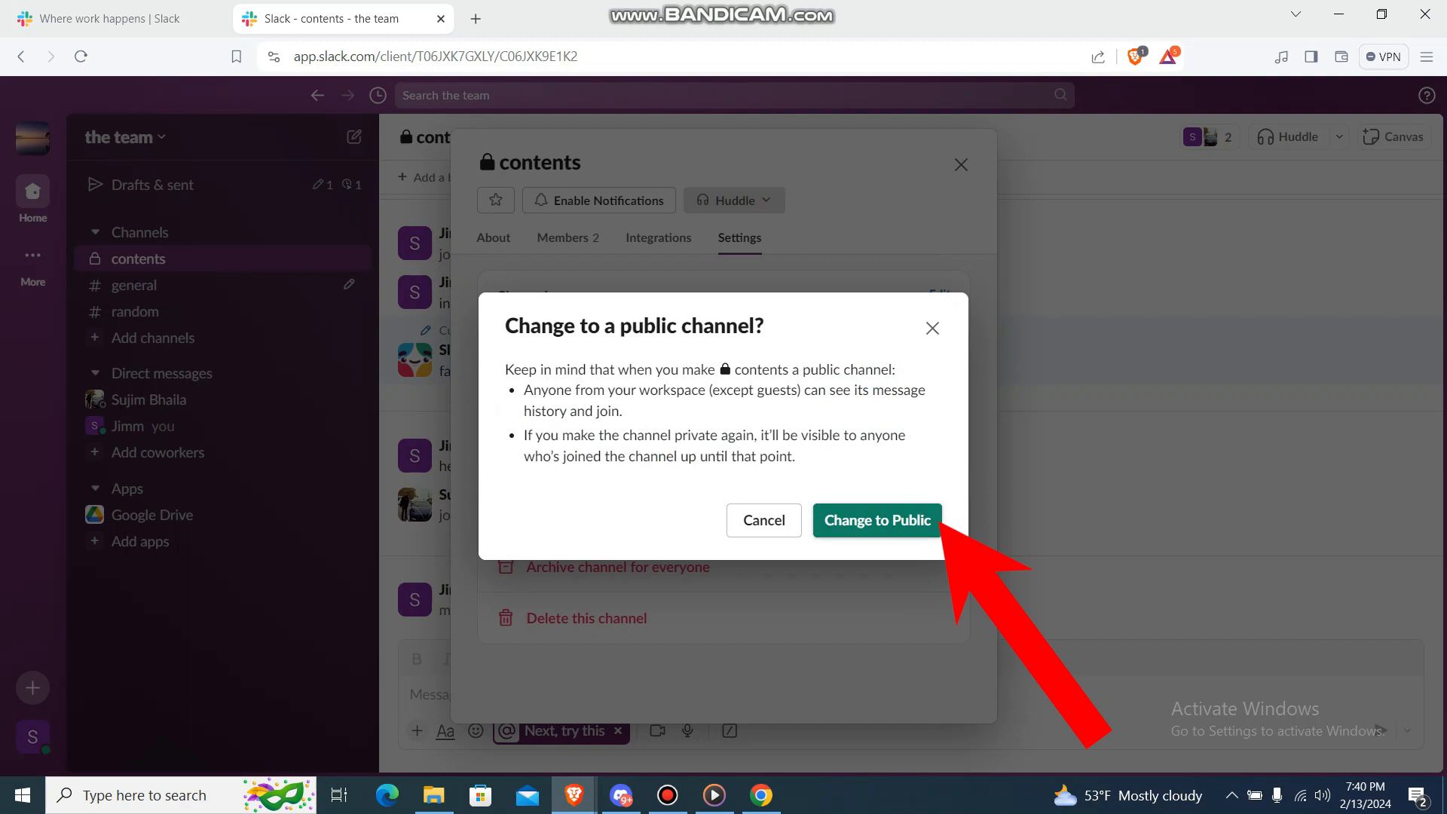
{"action": "left_click", "coordinate": [877, 520]}
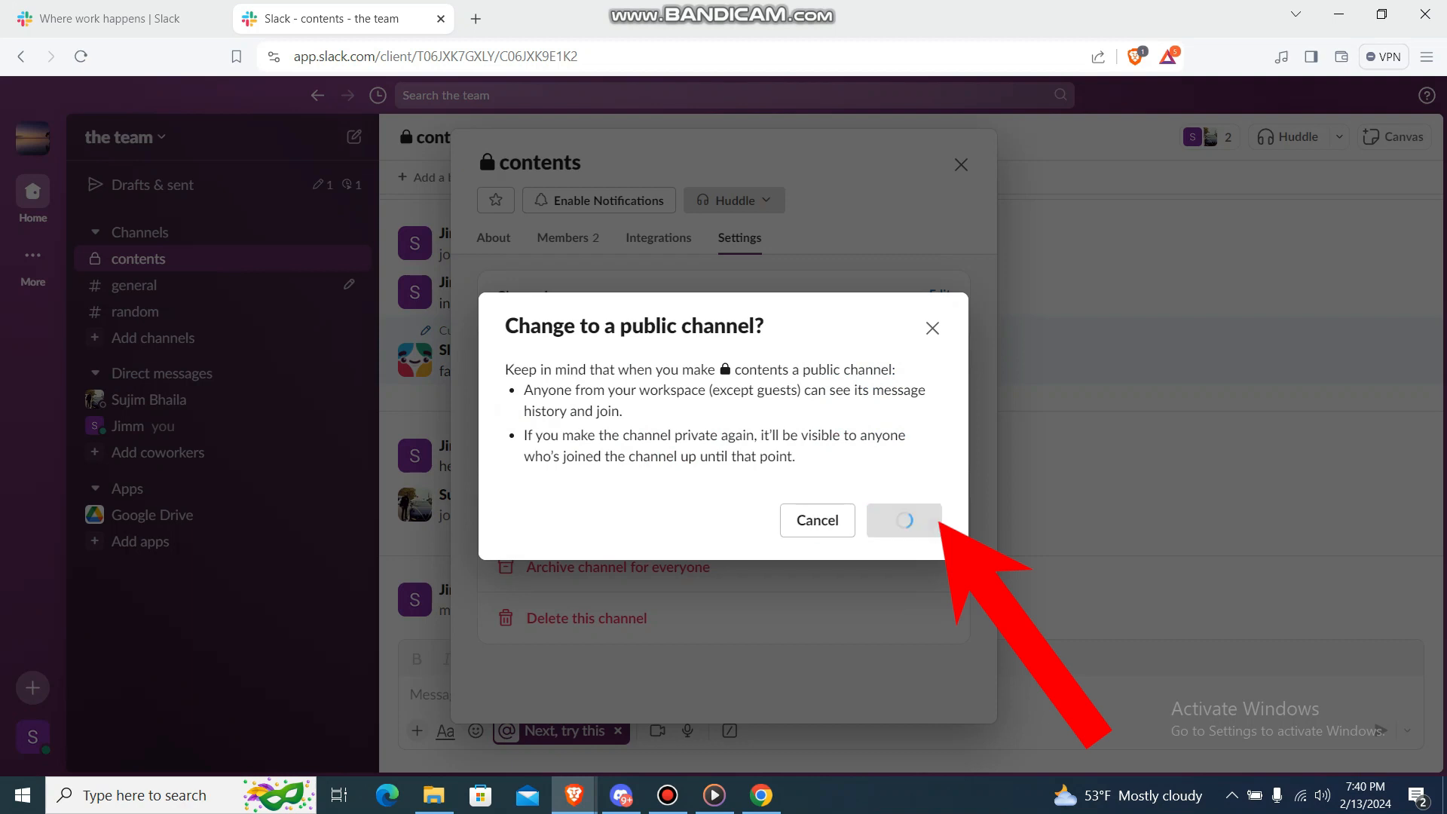
{"action": "left_click", "coordinate": [904, 520]}
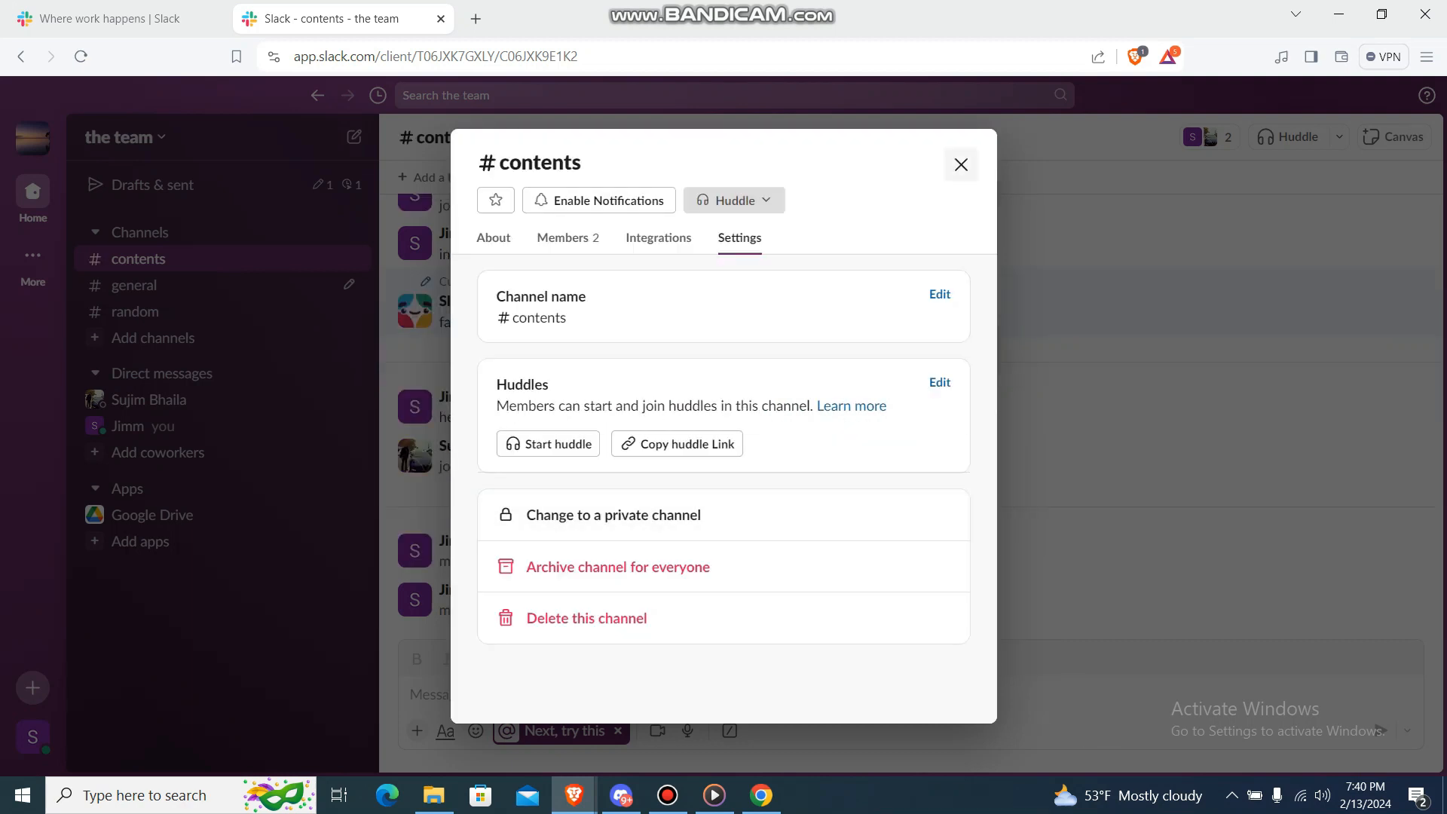
{"action": "left_click", "coordinate": [962, 165]}
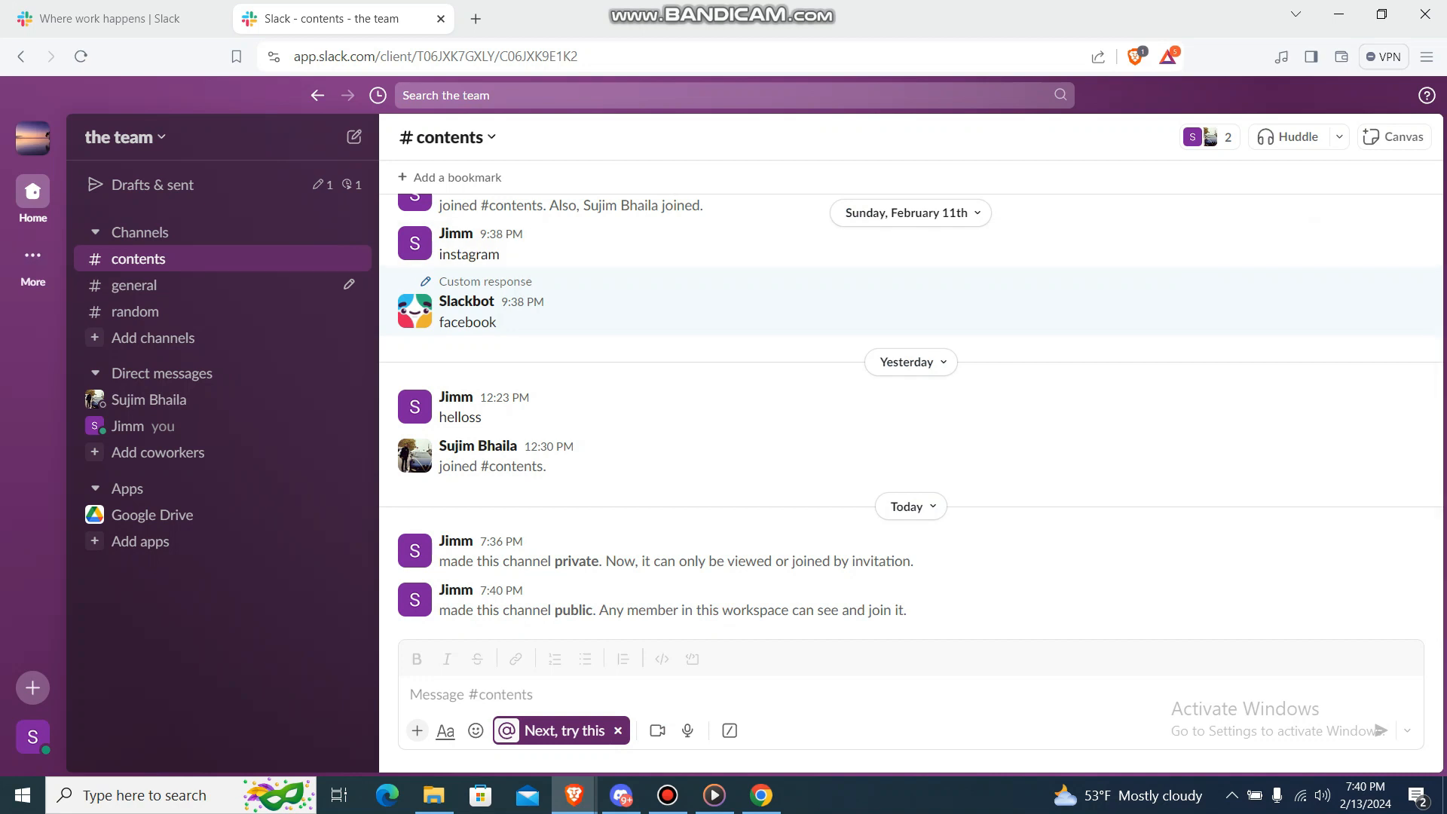